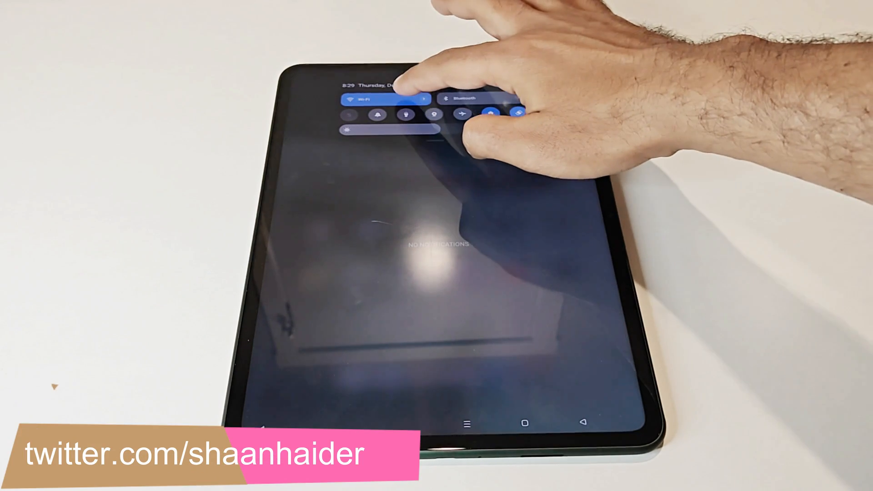
Step: View the Wi-Fi network list from quick settings, then dismiss it to return home
{"action": "left_click", "coordinate": [384, 99]}
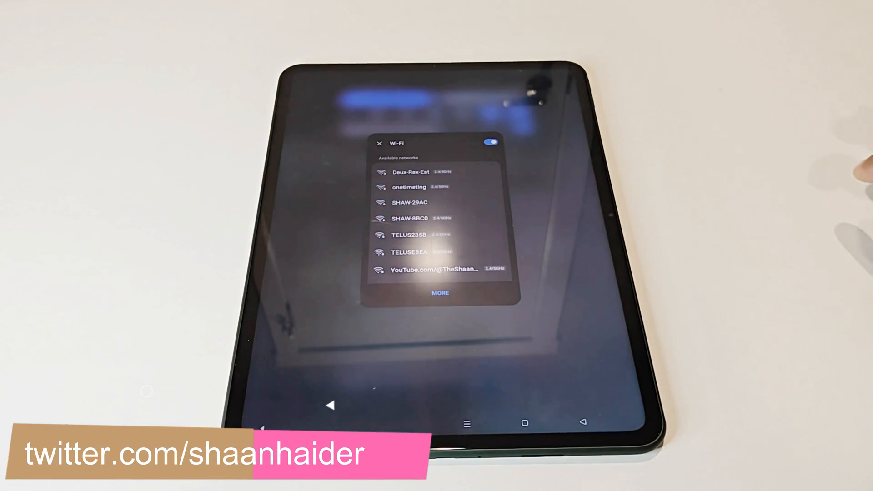
{"action": "left_click", "coordinate": [376, 142]}
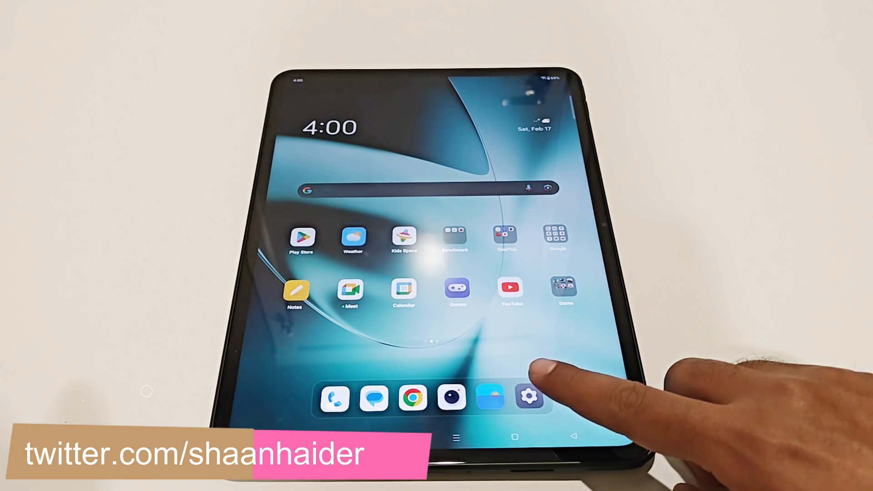
Step: Go to Settings > About device, showing the OnePlus Pad on Android 13
{"action": "left_click", "coordinate": [531, 397]}
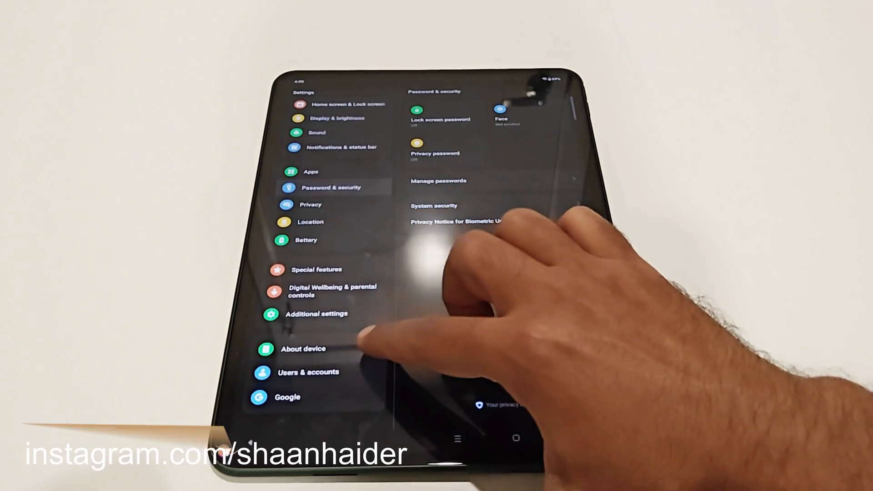
{"action": "left_click", "coordinate": [304, 350]}
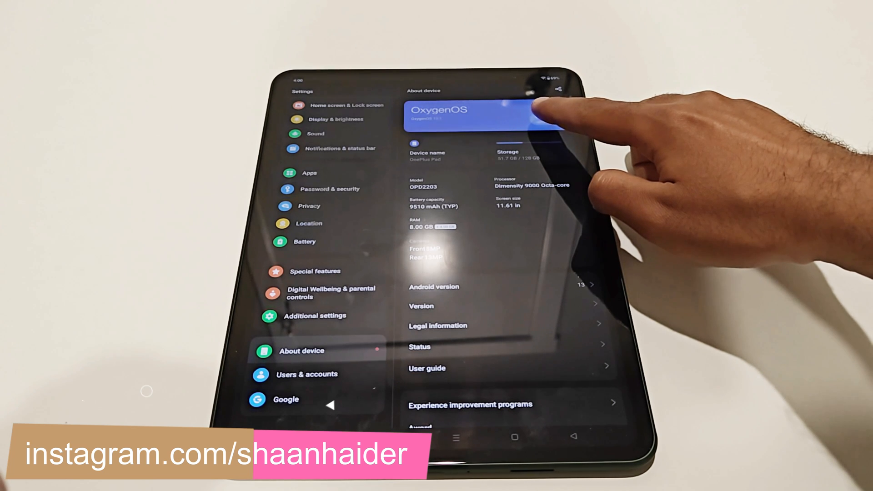
Step: View the offered system update OPD2203_14.0.0.300(EX01) and scroll its changelog
{"action": "left_click", "coordinate": [474, 114]}
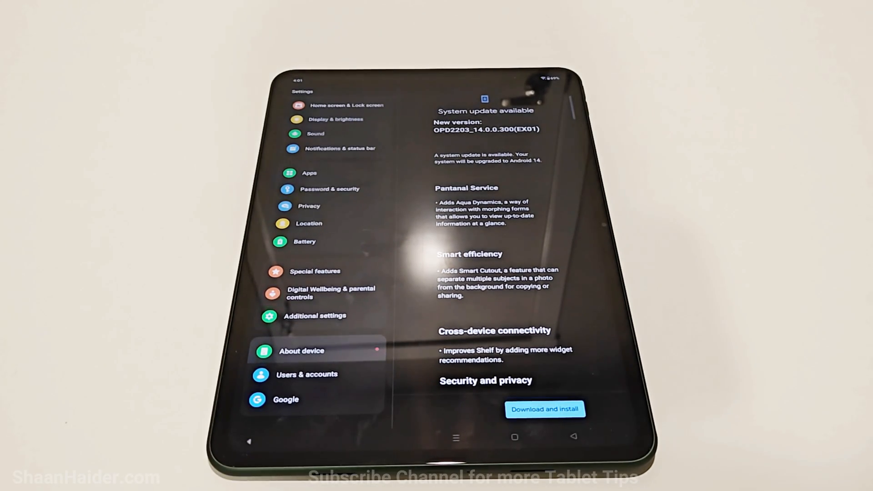
{"action": "scroll", "scroll_direction": "down", "scroll_amount": 3}
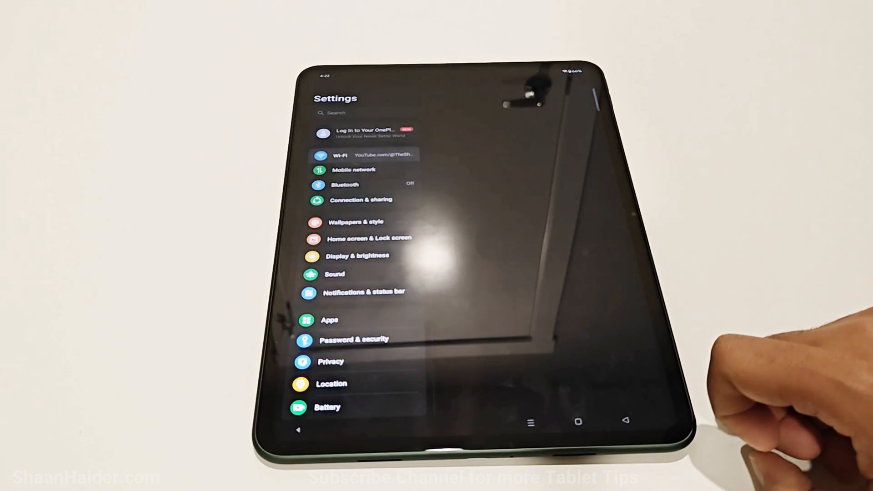
Step: Return to About device to confirm OxygenOS 14.0 and Android version 14
{"action": "left_click", "coordinate": [351, 155]}
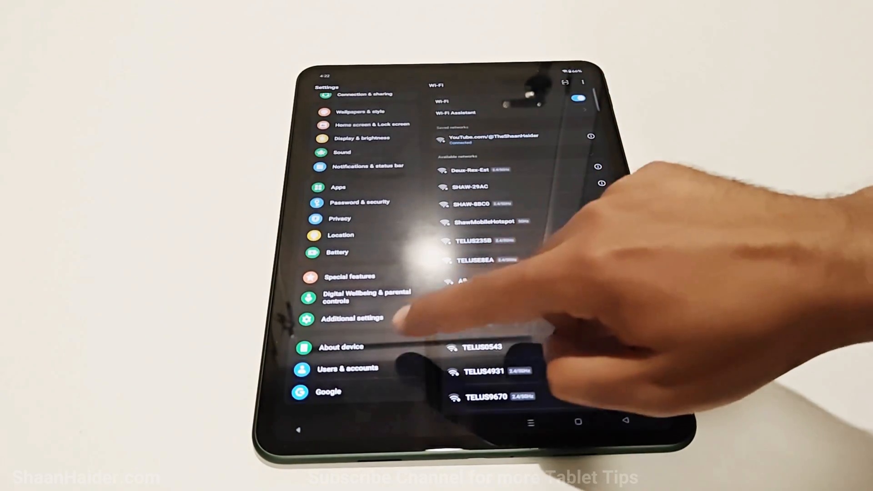
{"action": "left_click", "coordinate": [341, 347]}
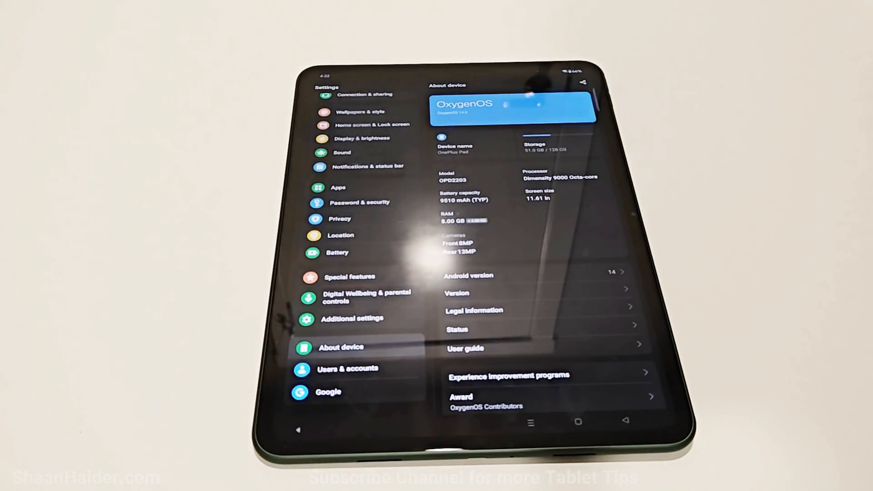